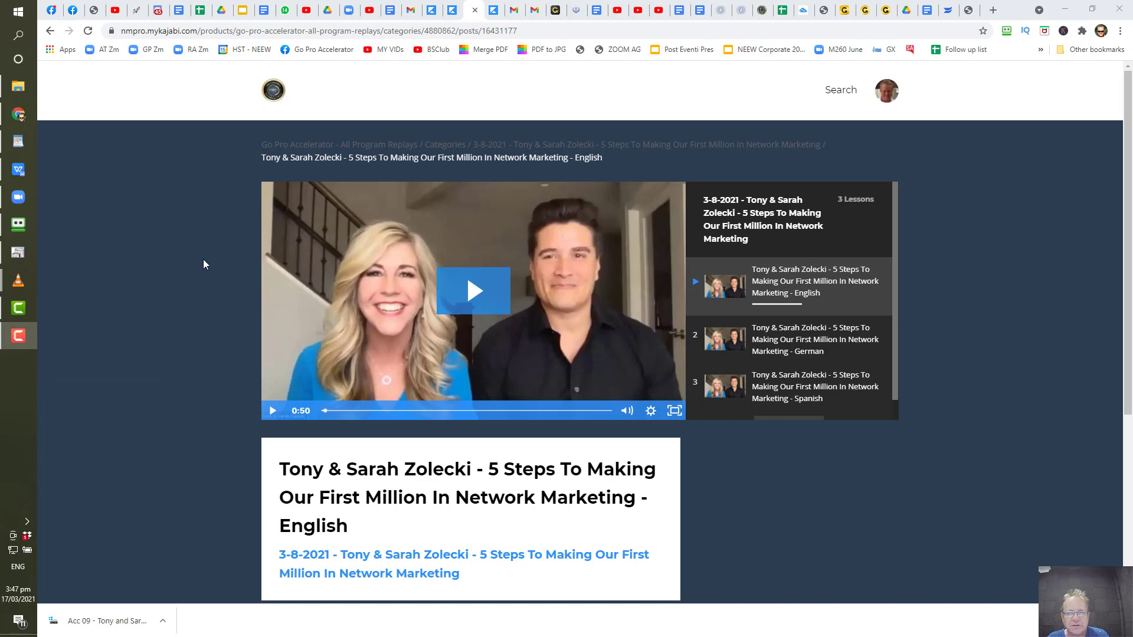
mouse_move(199, 278)
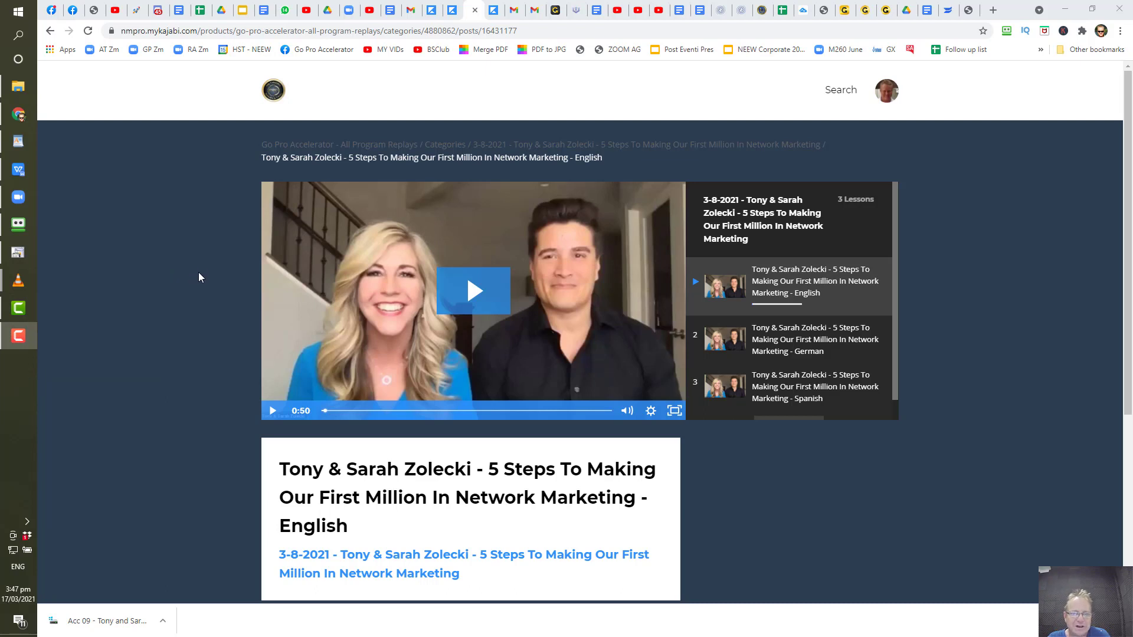
mouse_move(246, 273)
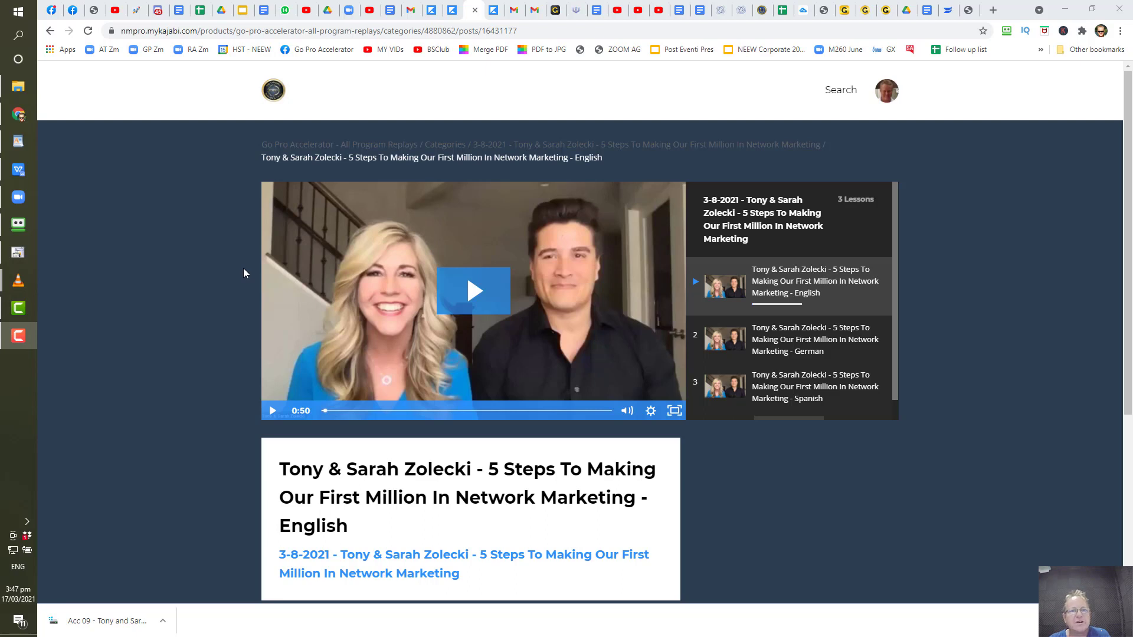
mouse_move(621, 177)
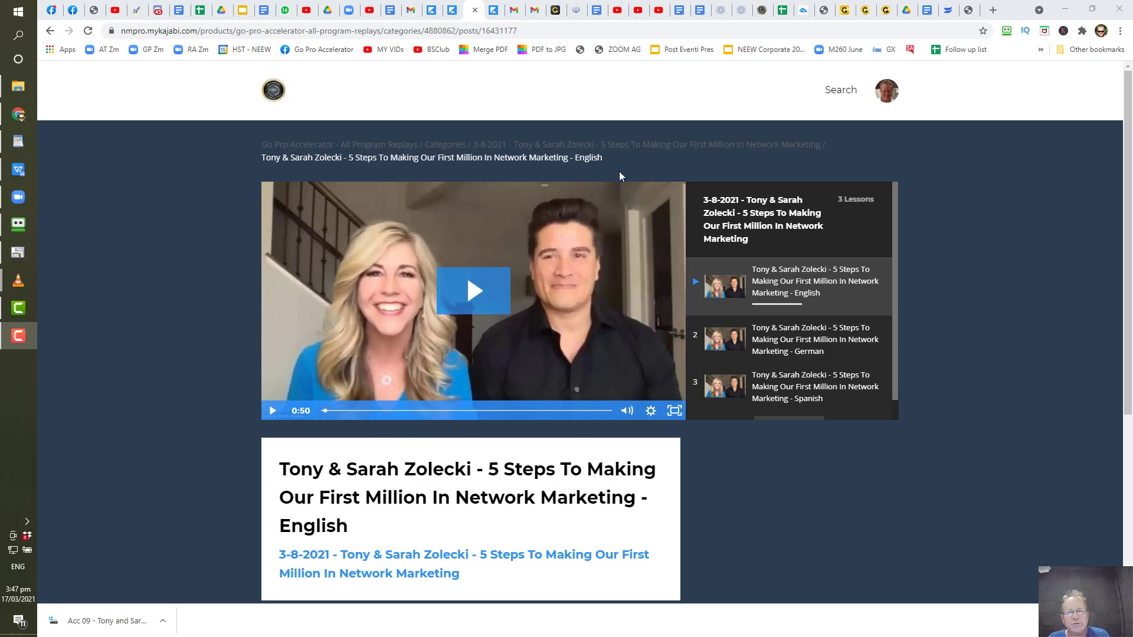
mouse_move(743, 120)
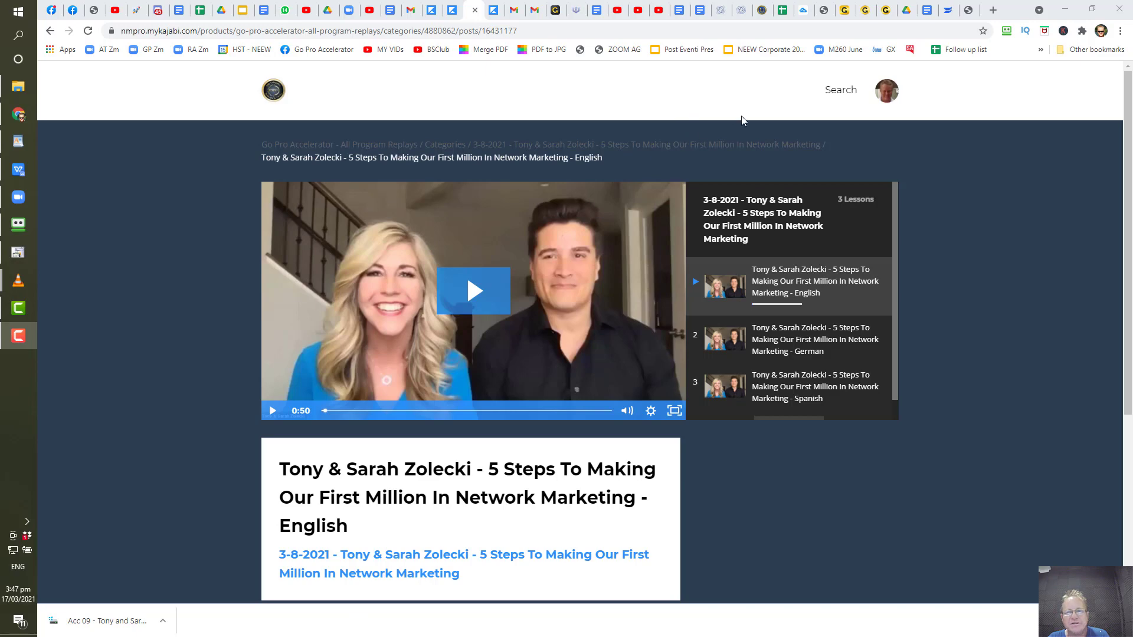
View the lesson page's source and search it for "wistia" to reach the embed div with the video ID.
right_click(742, 119)
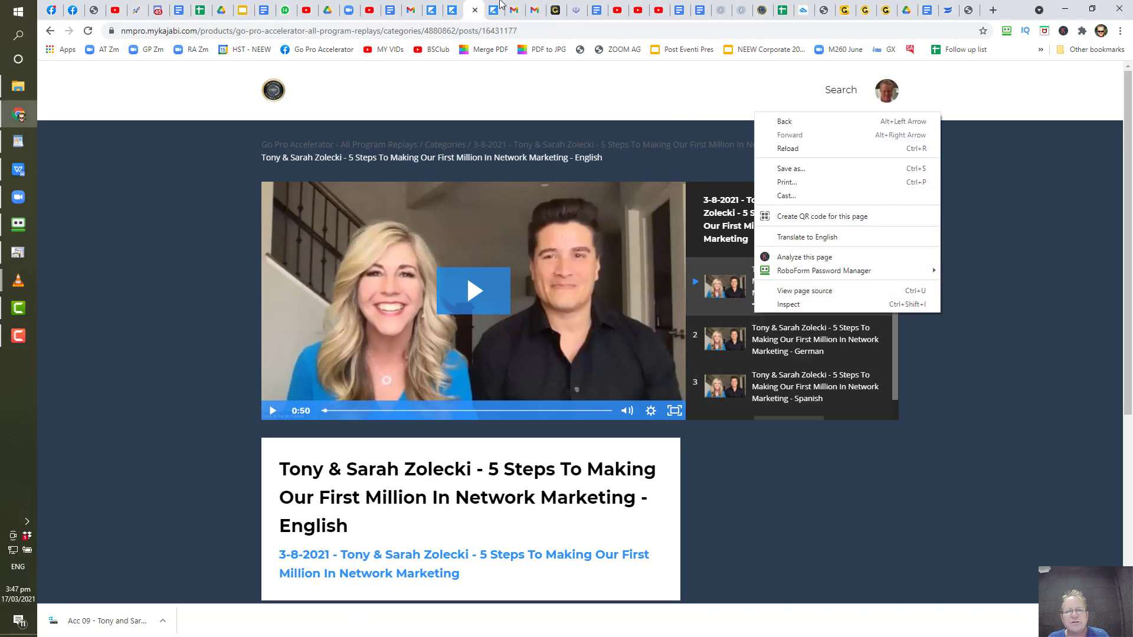
left_click(805, 290)
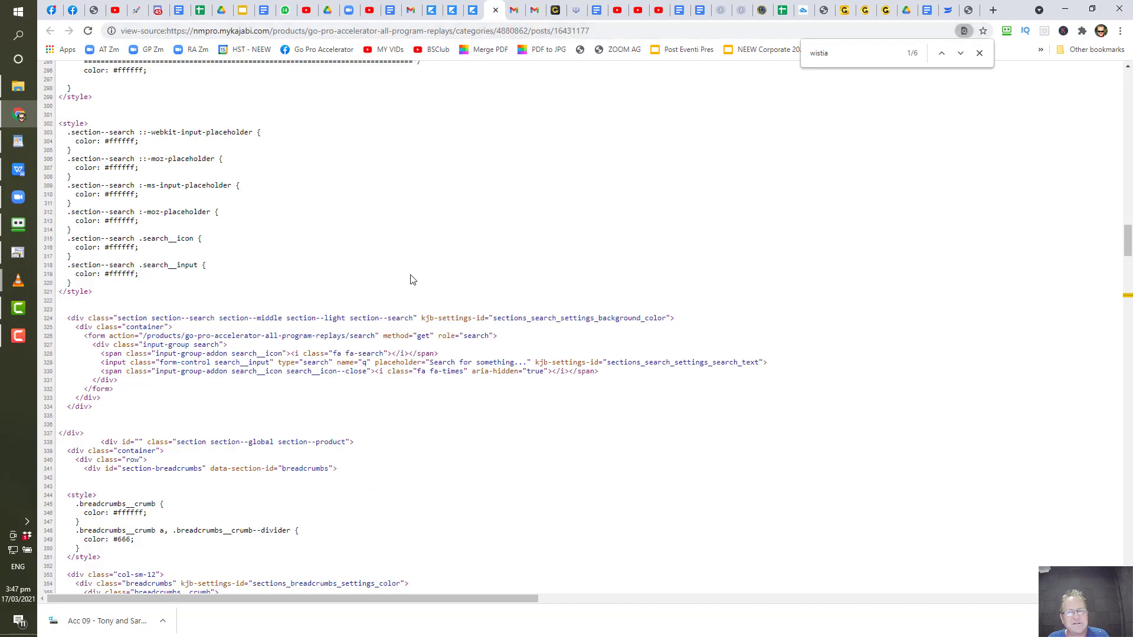
scroll("down", 3)
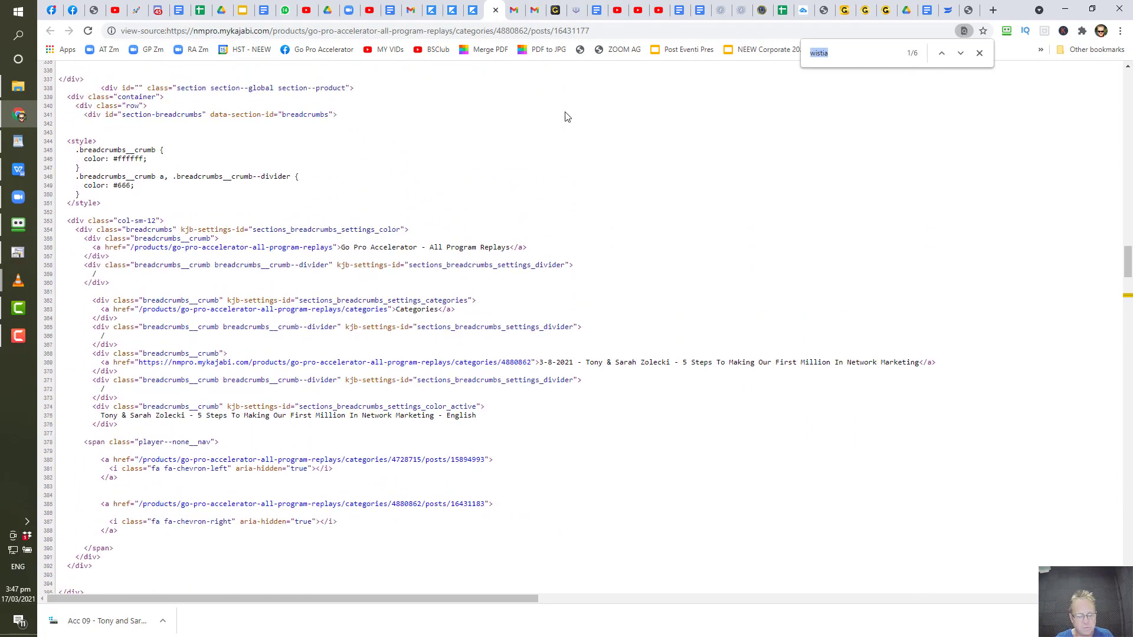
left_click(961, 53)
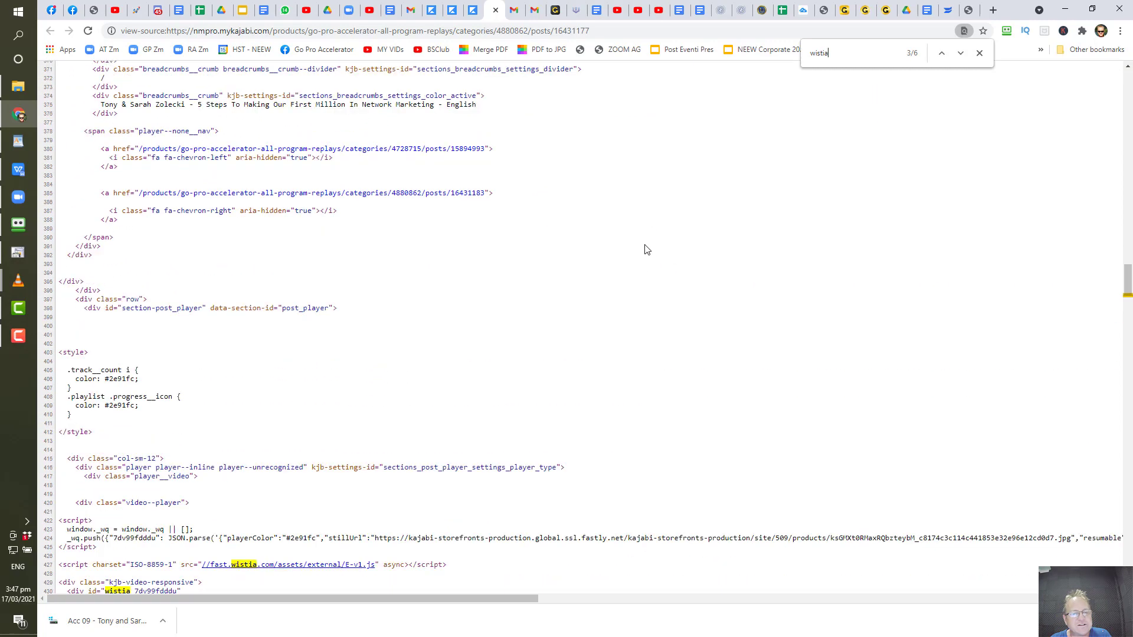
scroll("down", 3)
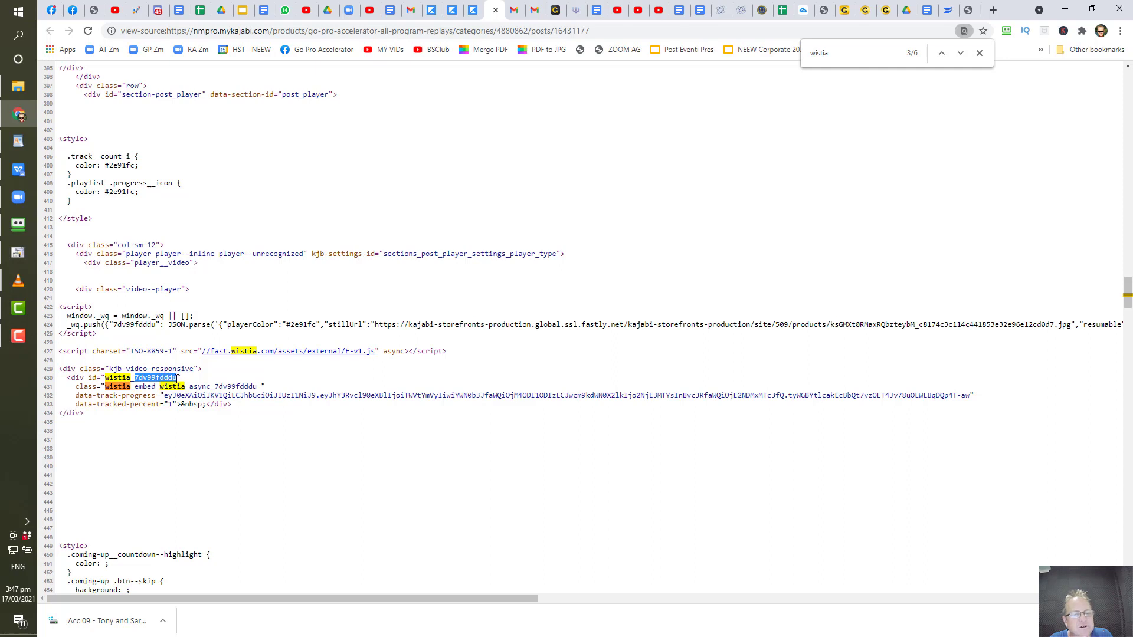
mouse_move(217, 386)
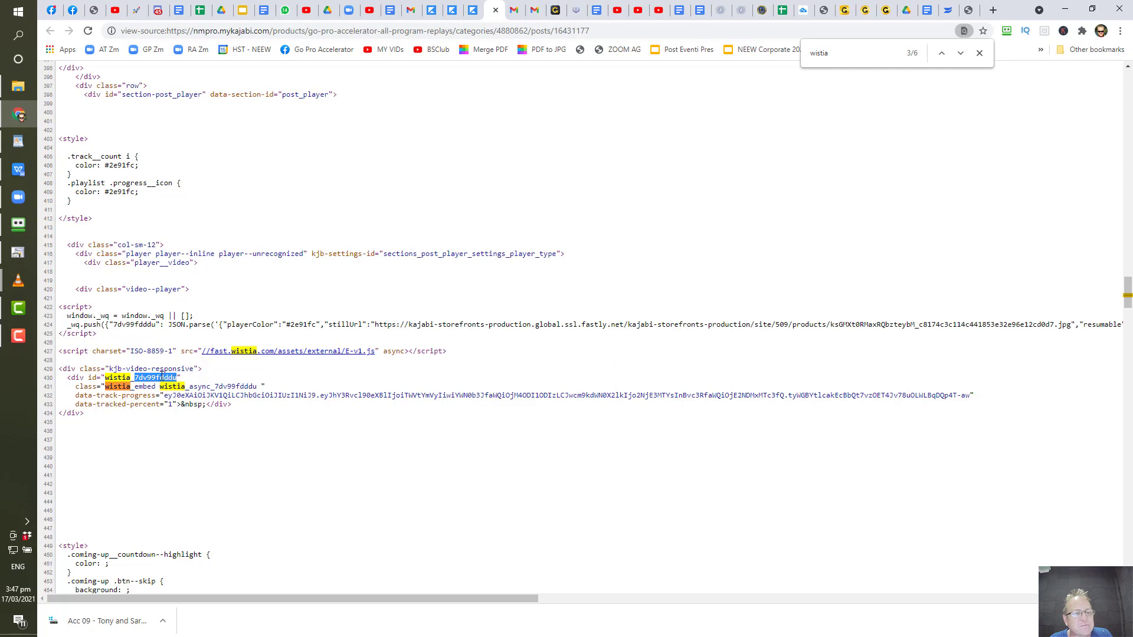
View the fast.wistia.net embed iframe's source, find the .bin link, and select the embed page's address.
right_click(156, 377)
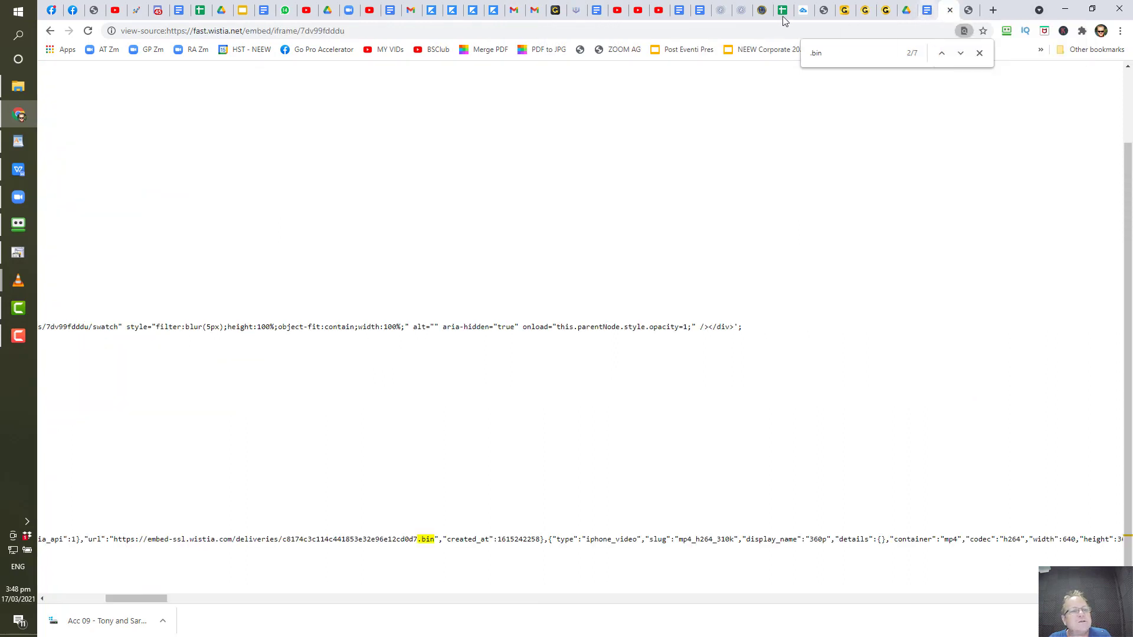
mouse_move(1121, 116)
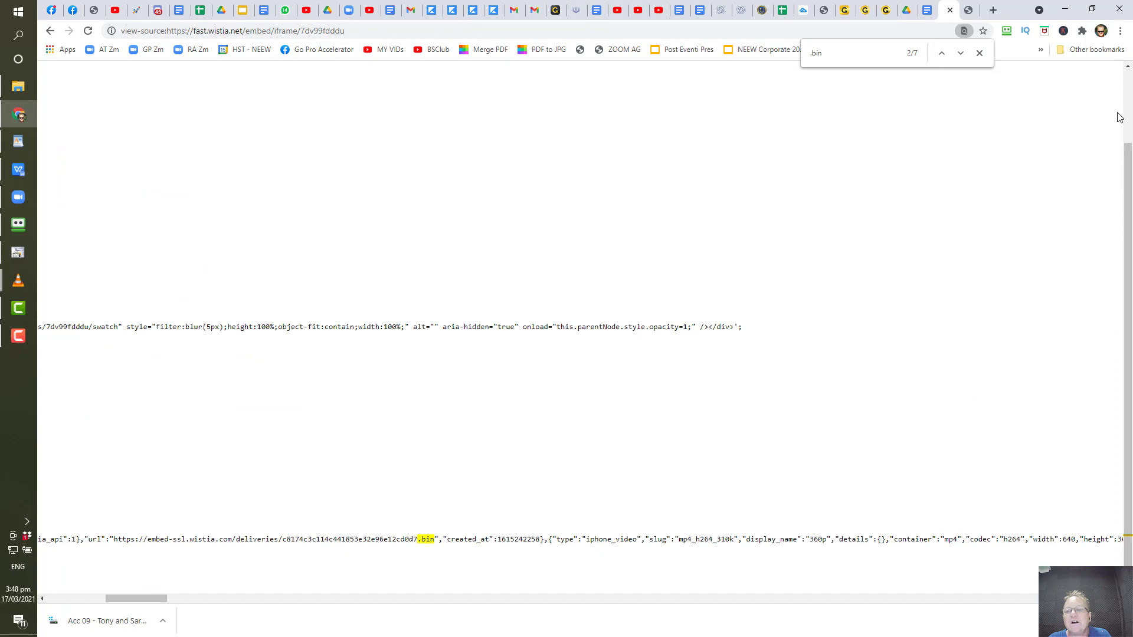
left_click(944, 9)
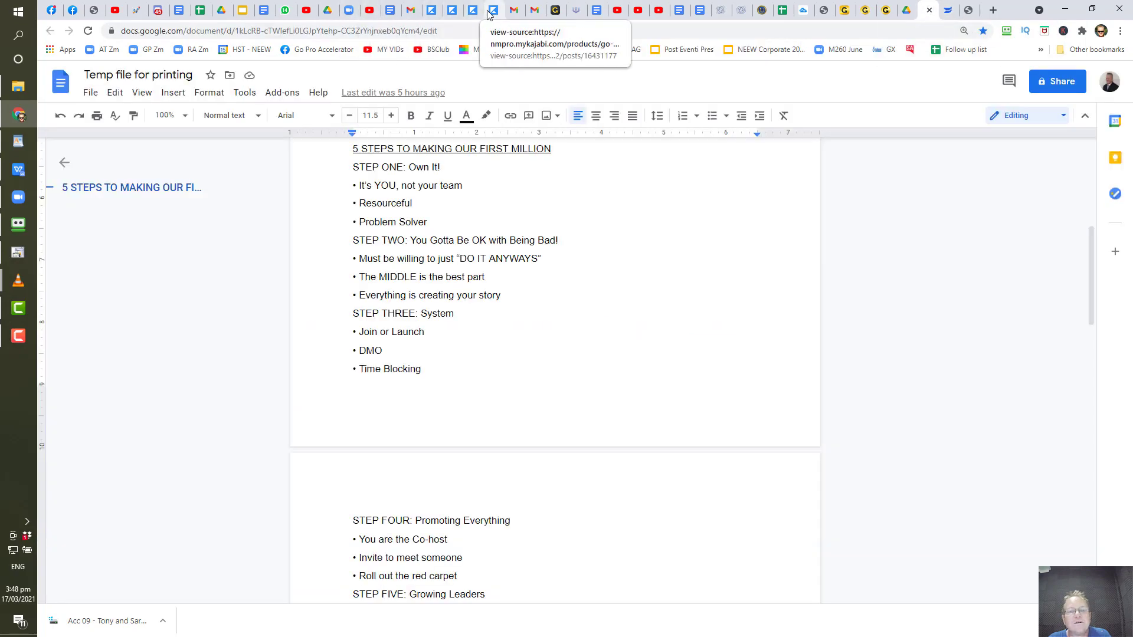
left_click(479, 9)
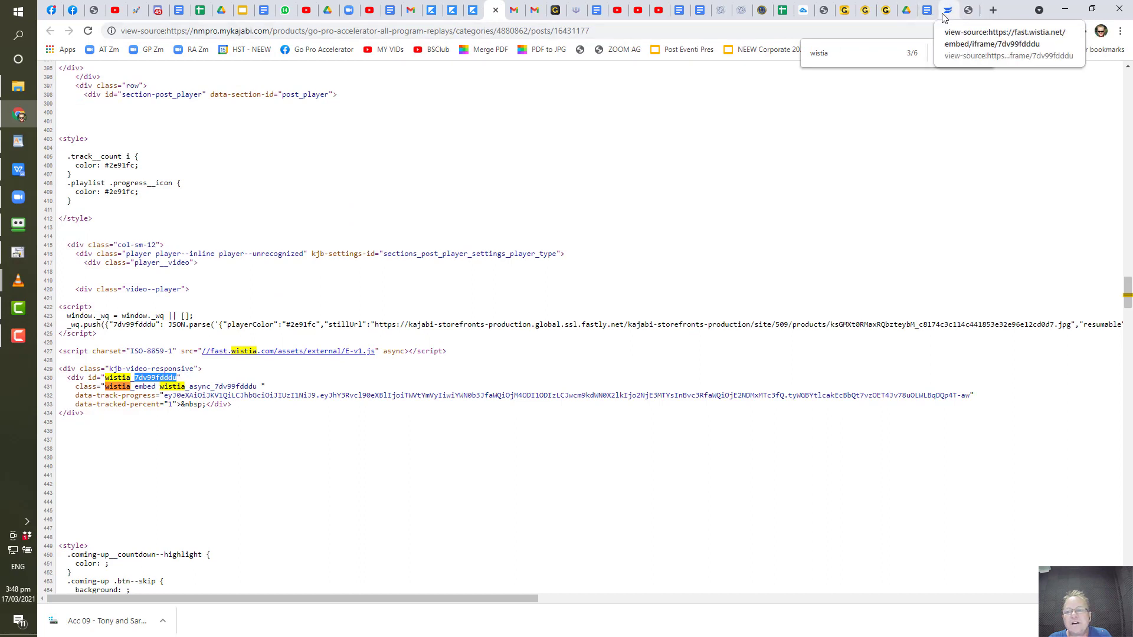
left_click(1009, 42)
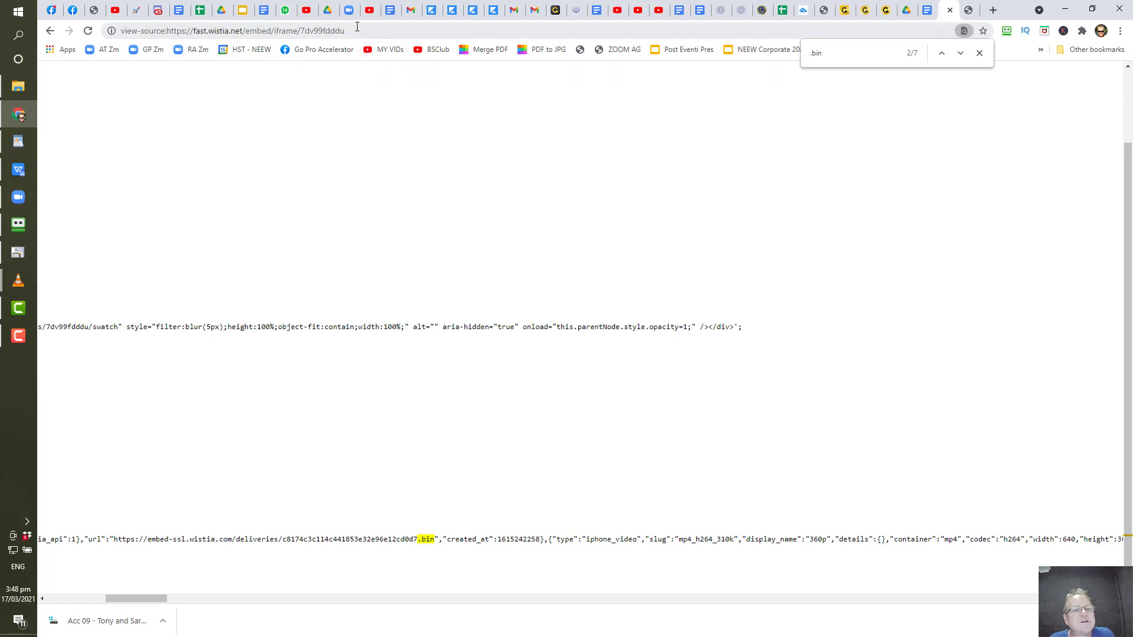
left_click(219, 28)
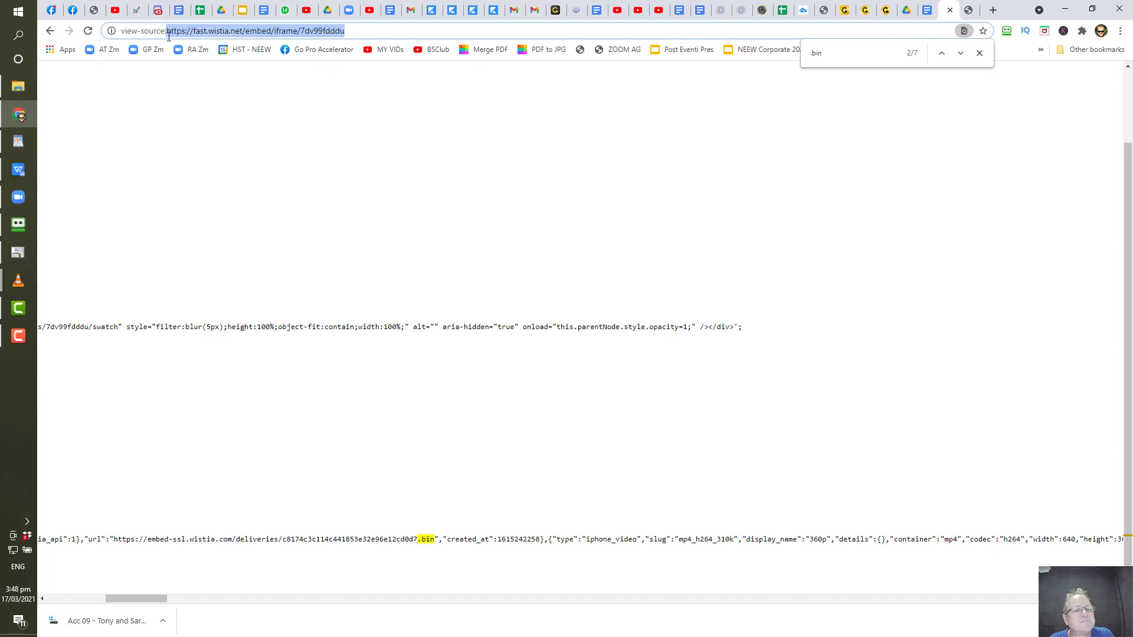
mouse_move(172, 38)
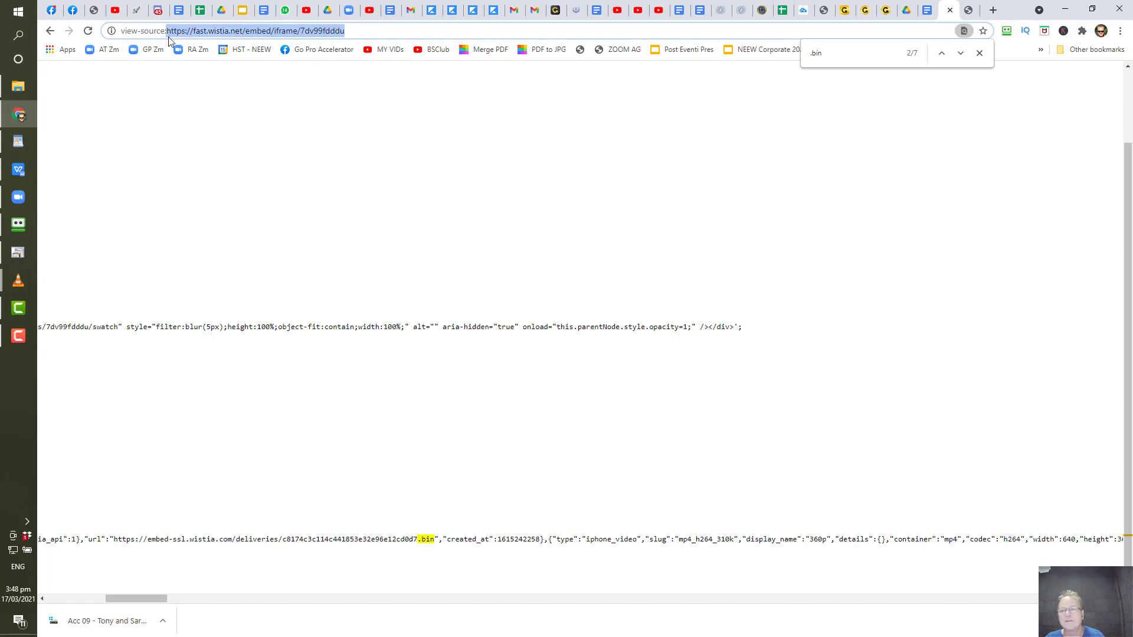
left_click(992, 9)
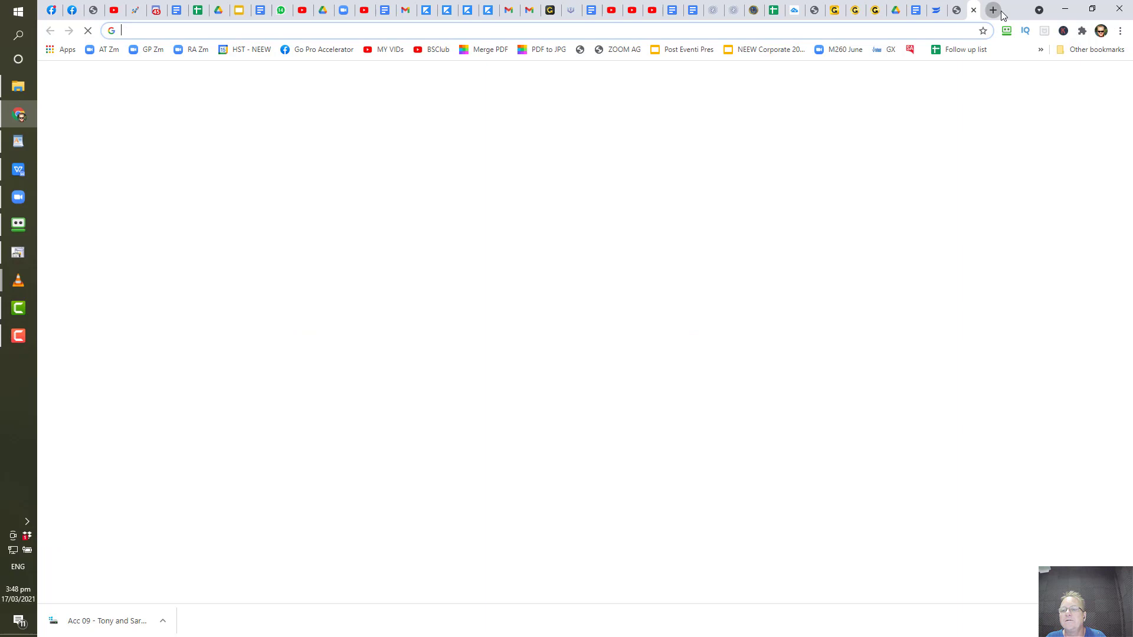
type("https://fast.wistia.net/embed/iframe/7dv99fdddu")
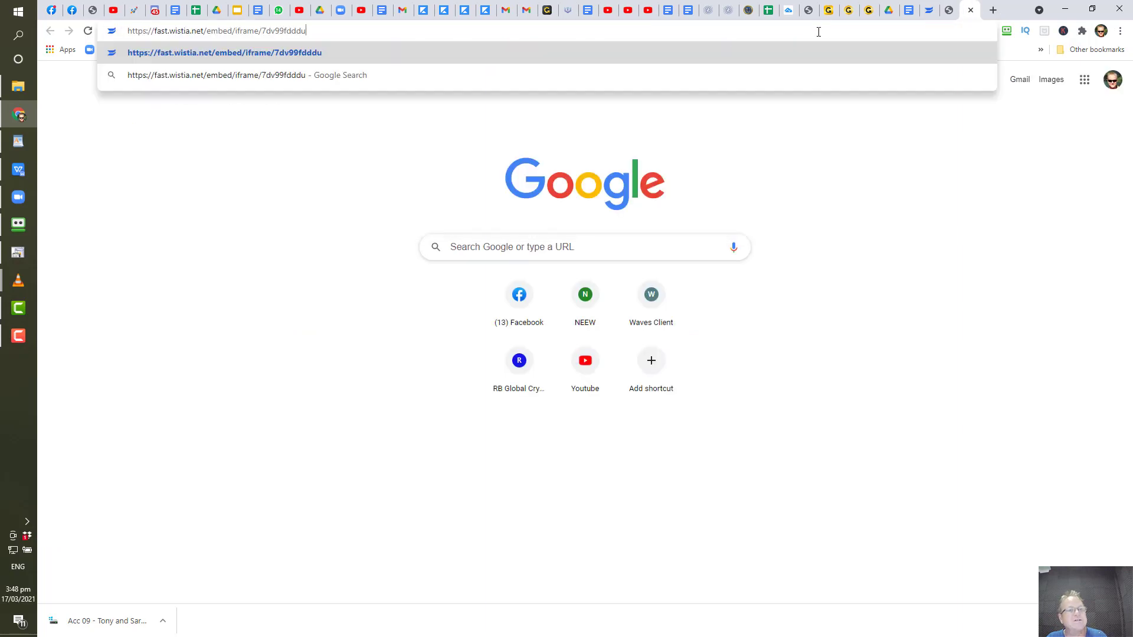
mouse_move(170, 59)
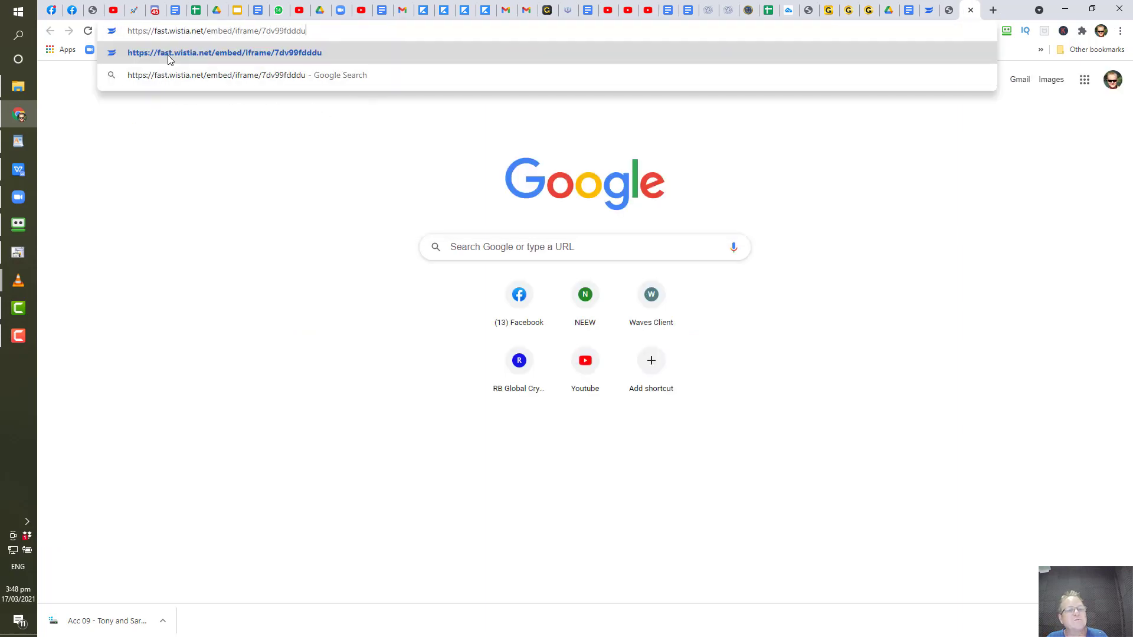
key("Enter")
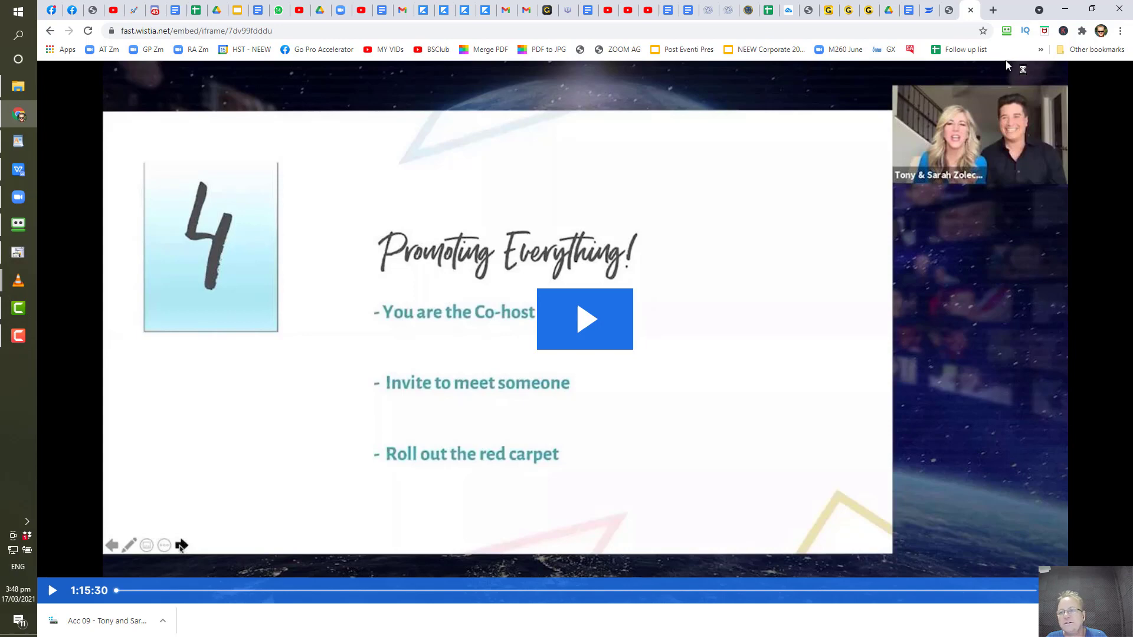
right_click(1096, 49)
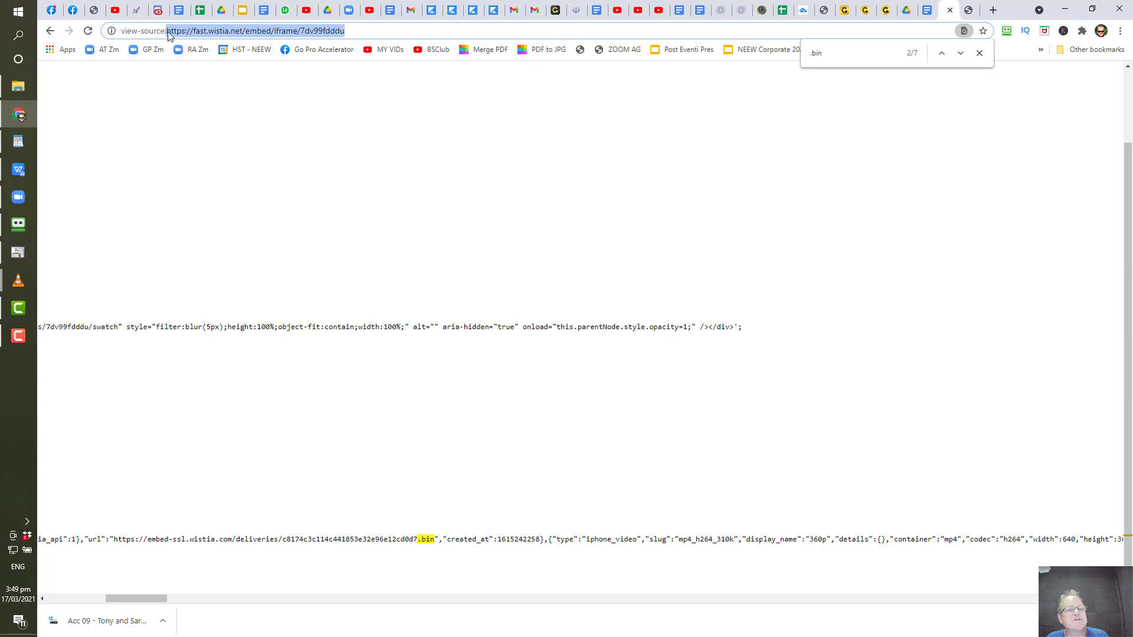
mouse_move(899, 300)
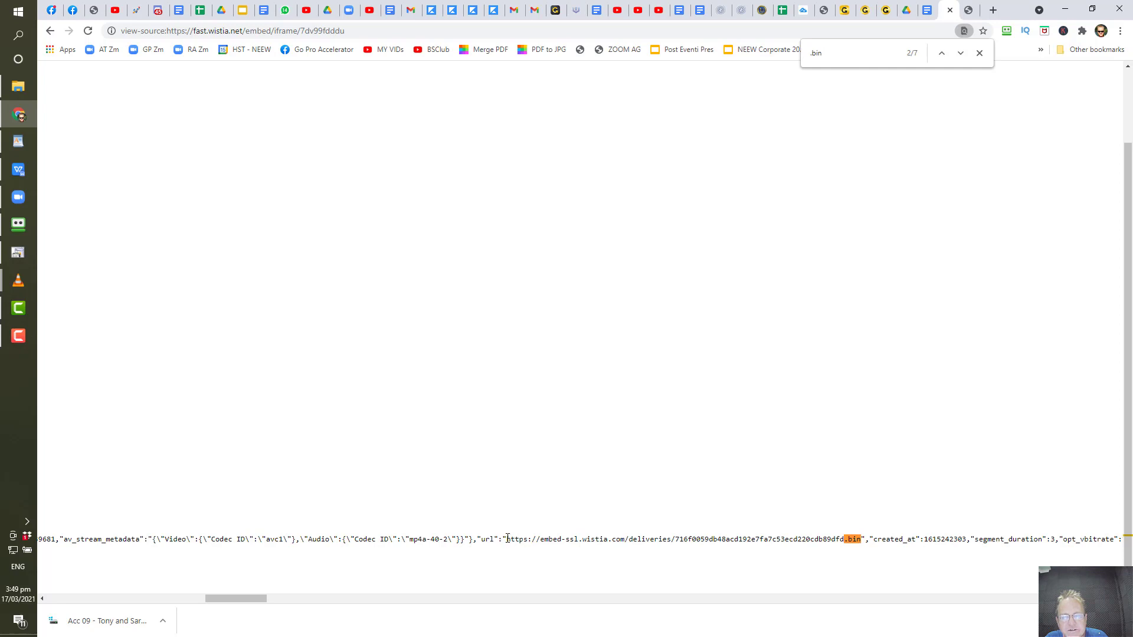
Select the embed-ssl.wistia.com .bin delivery URL in the embed source.
left_click_drag(507, 539, 577, 540)
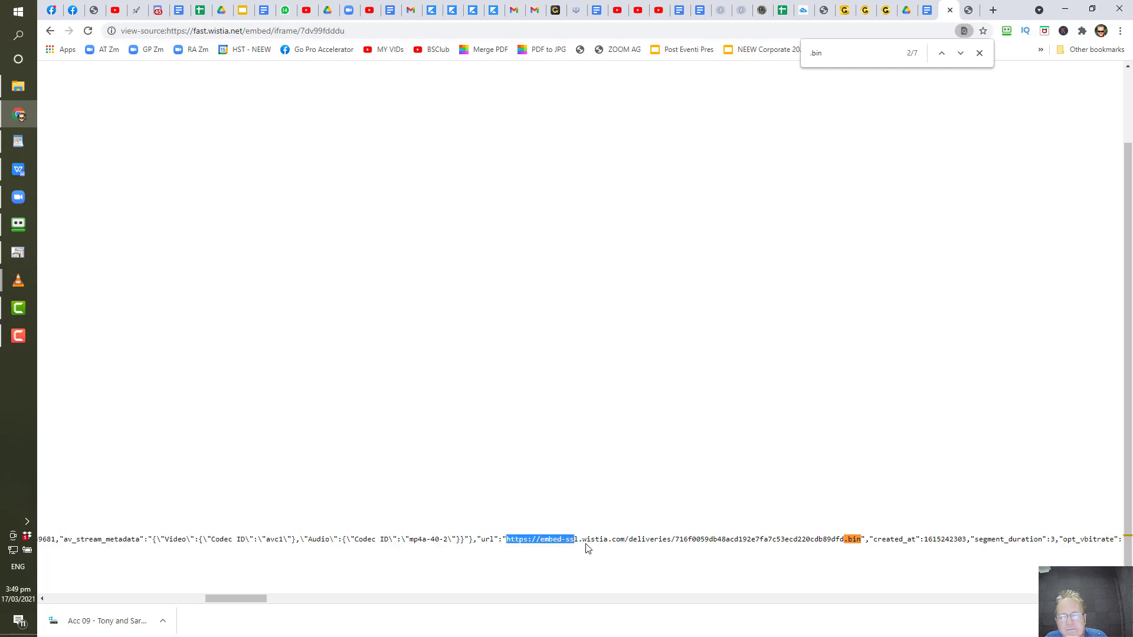
left_click_drag(575, 539, 617, 540)
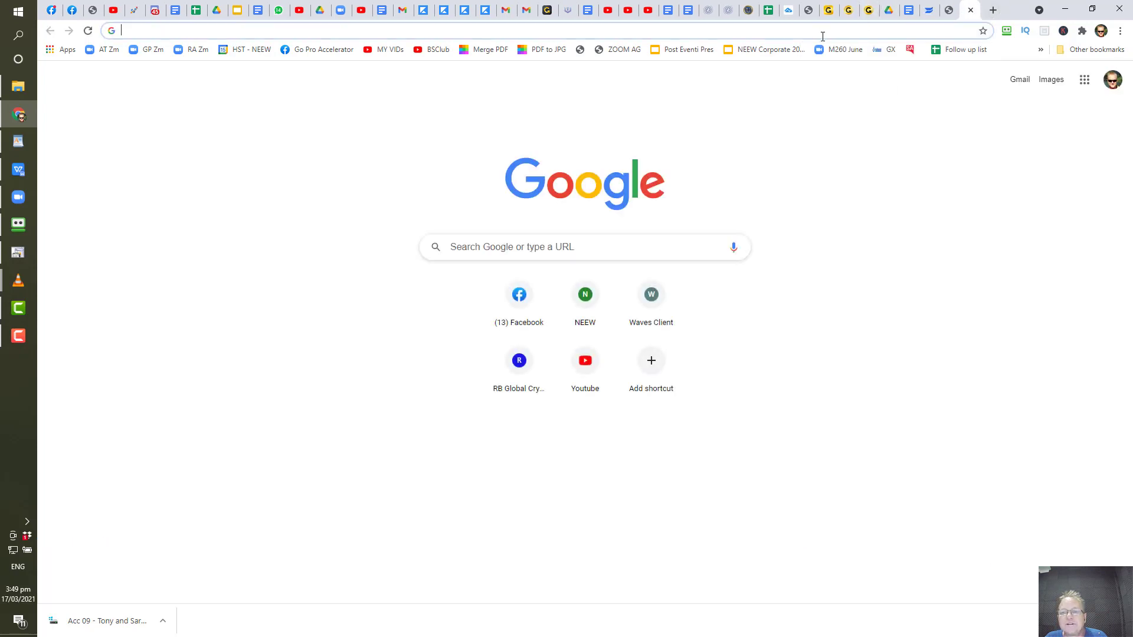
Play the embed-ssl.wistia.com deliveries .bin URL as a video and choose Save video as.
type("https://embed-ssl.wistia.com/deliveries/716f0059db48acd192e7fa7c53ecd220cdb89dfd.bin")
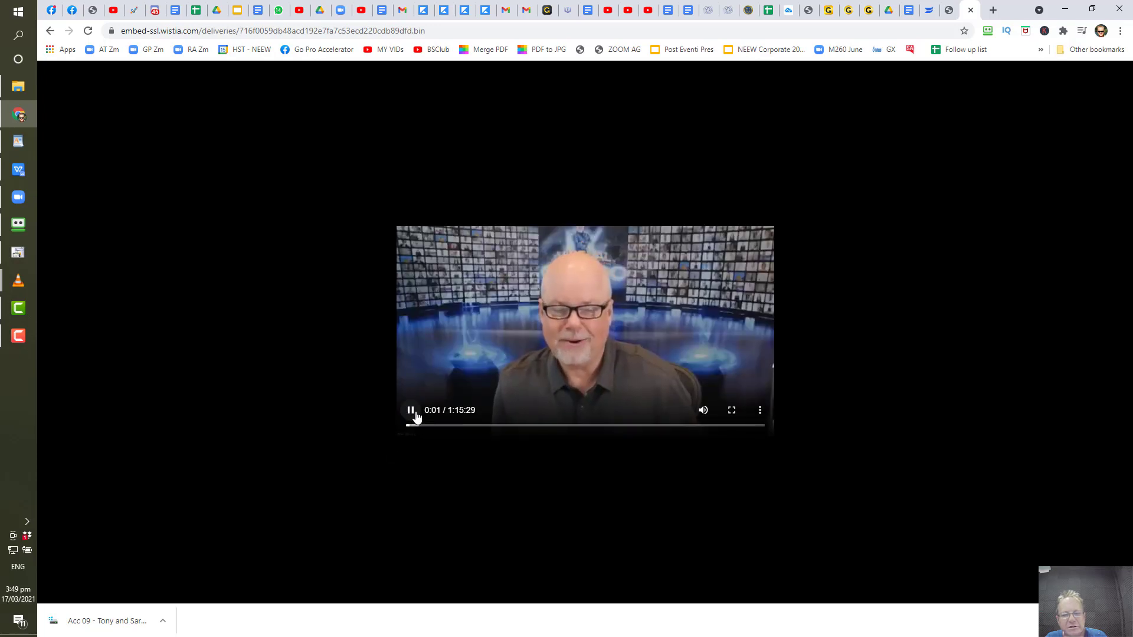
right_click(610, 310)
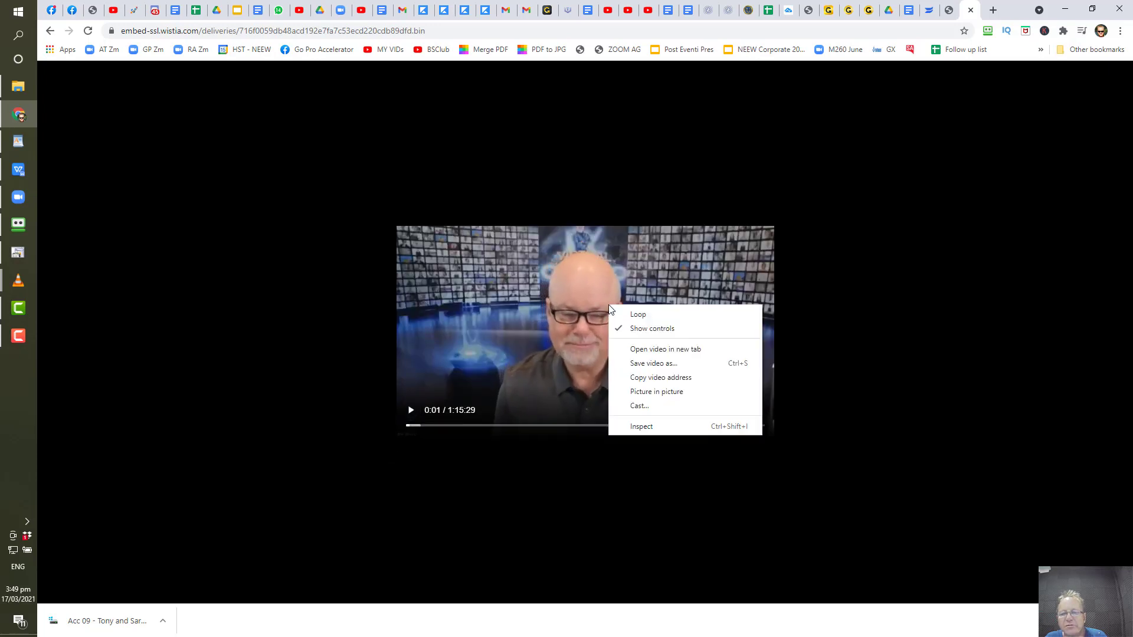
left_click(656, 372)
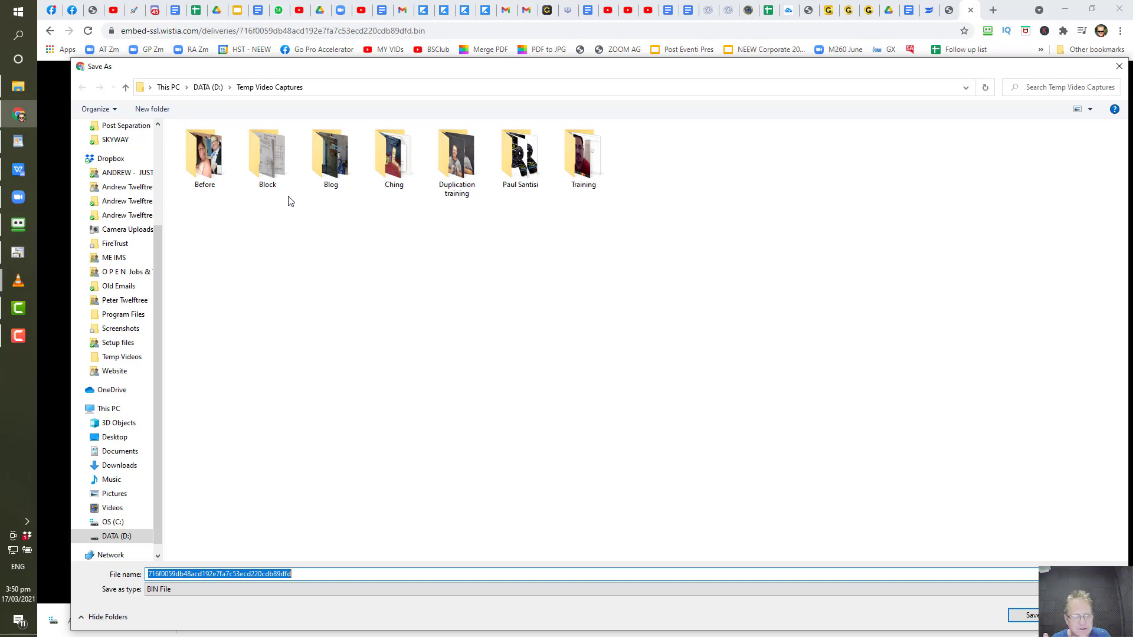
mouse_move(271, 233)
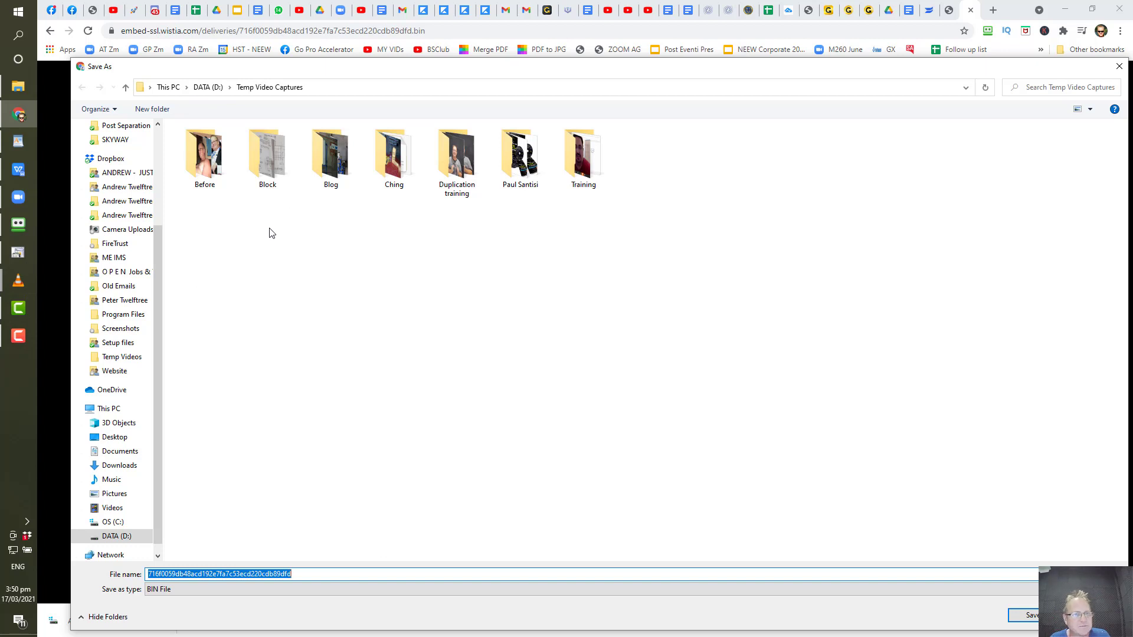
mouse_move(234, 262)
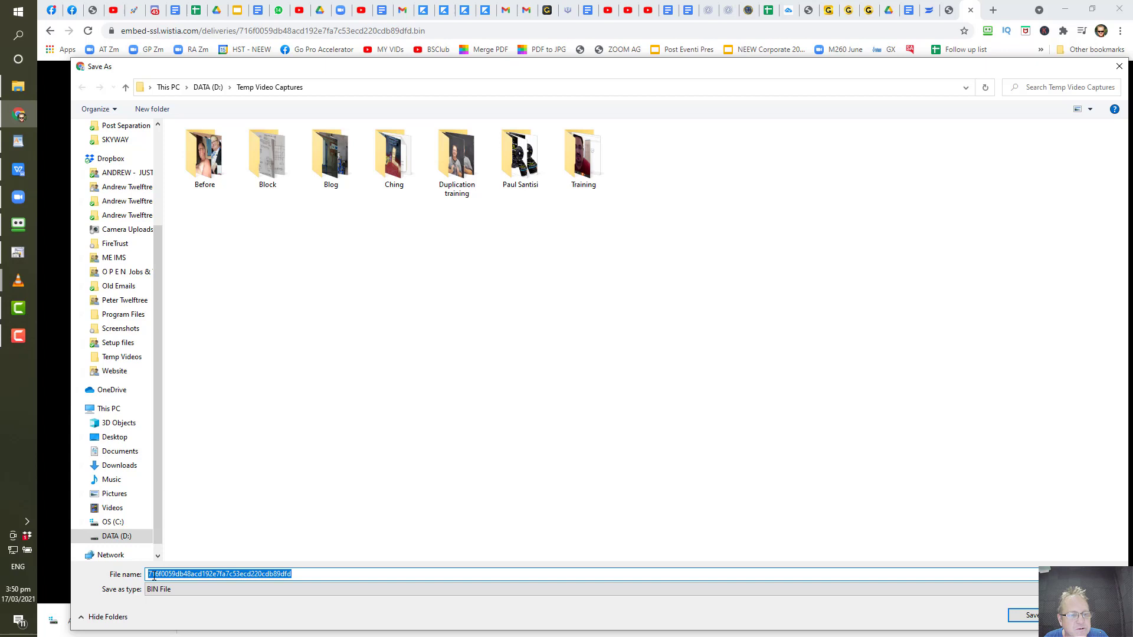
mouse_move(977, 557)
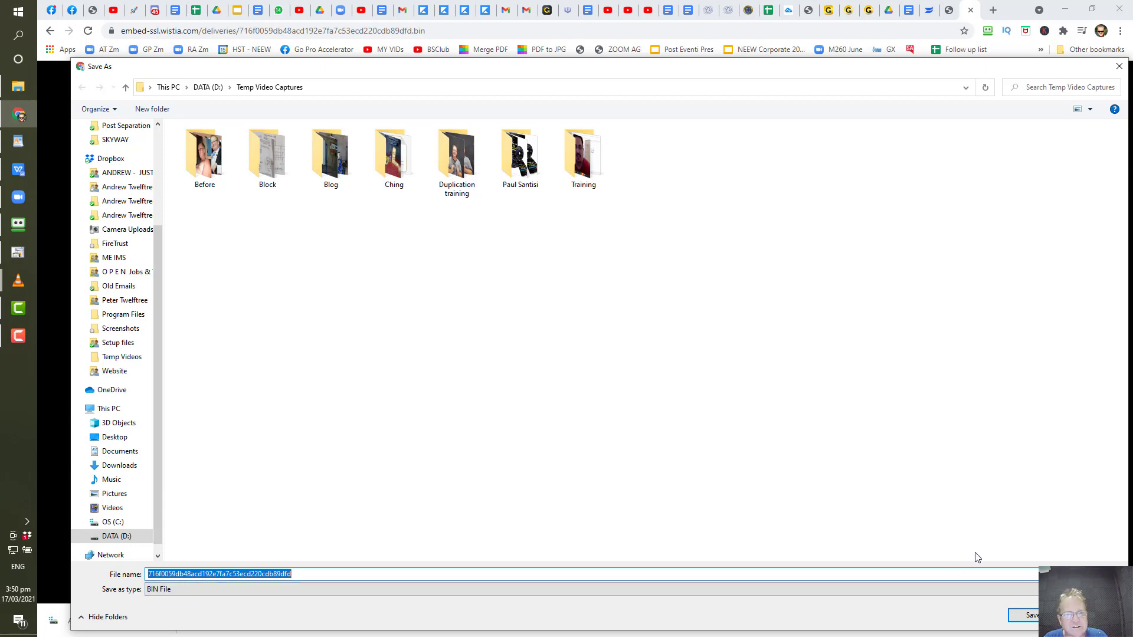